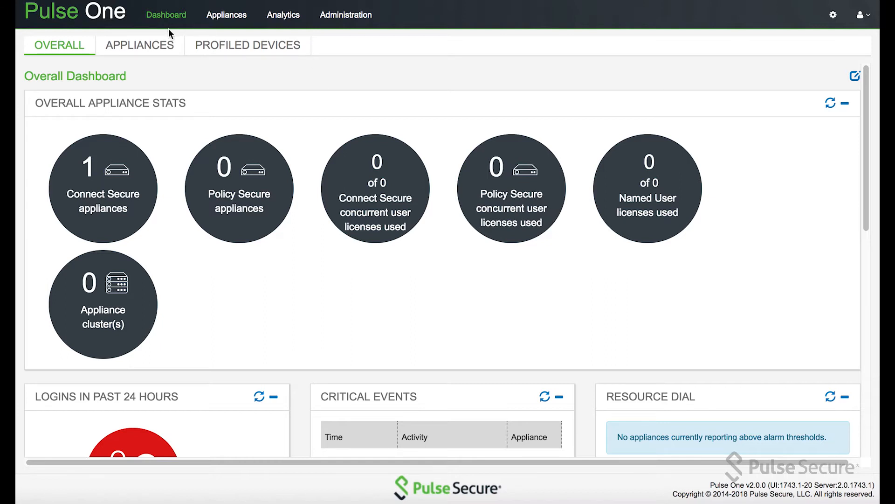
mouse_move(93, 265)
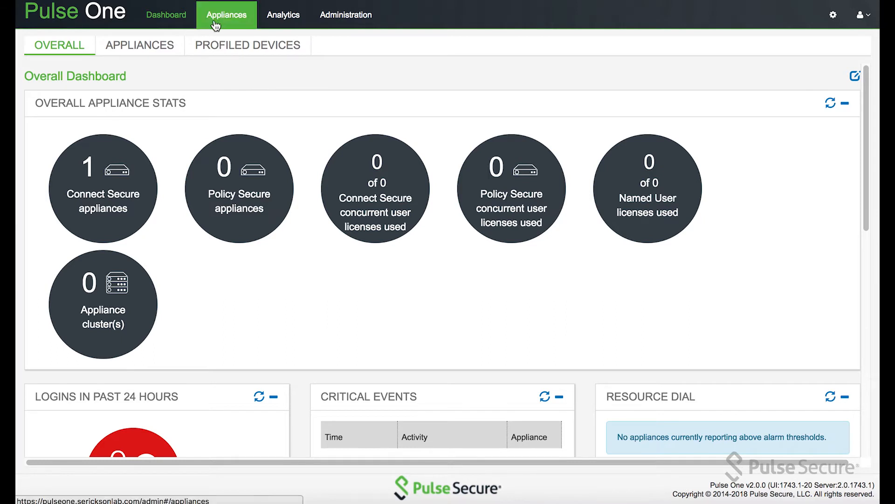
Add a Pulse One appliance named 'name' and acknowledge its 24-hour registration code.
click(226, 15)
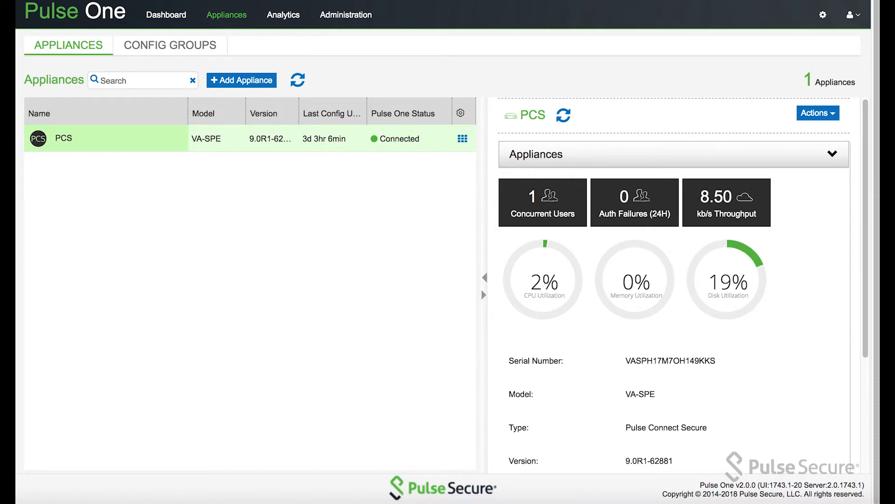
mouse_move(241, 80)
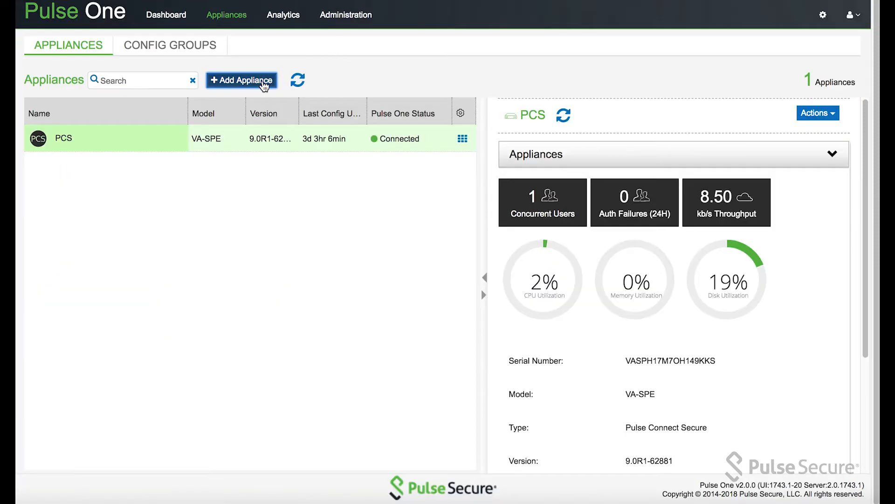
text(na)
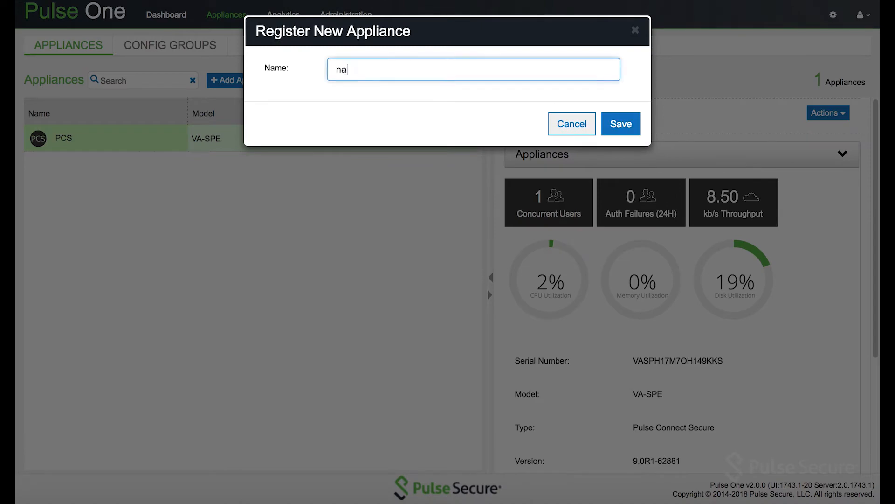
click(621, 124)
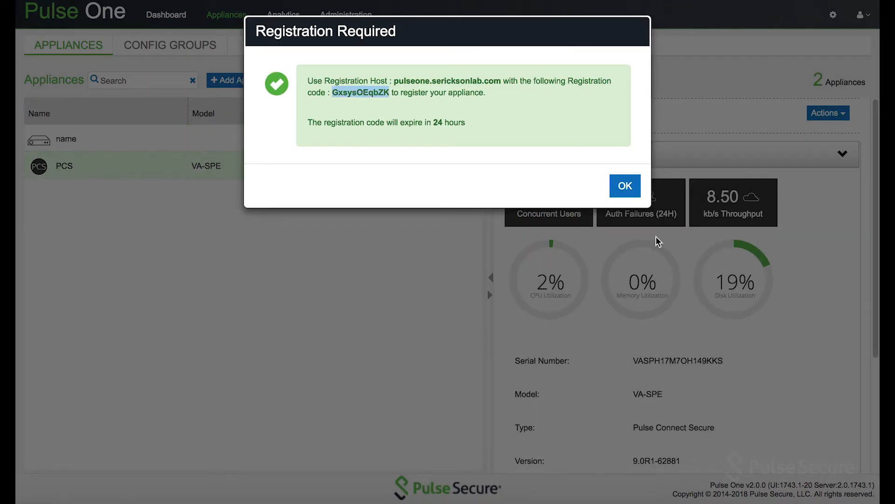
click(624, 185)
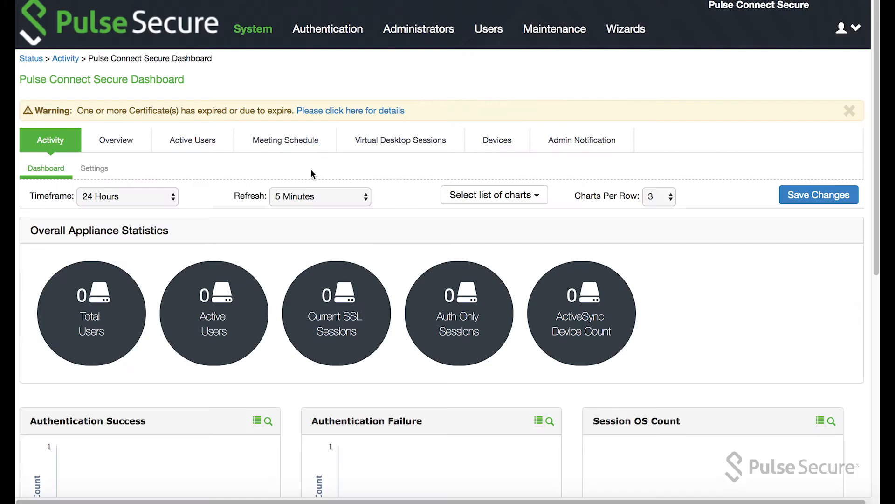
Review the PCS Pulse One registration host, code and healthy status, then reach SAML configuration.
click(252, 29)
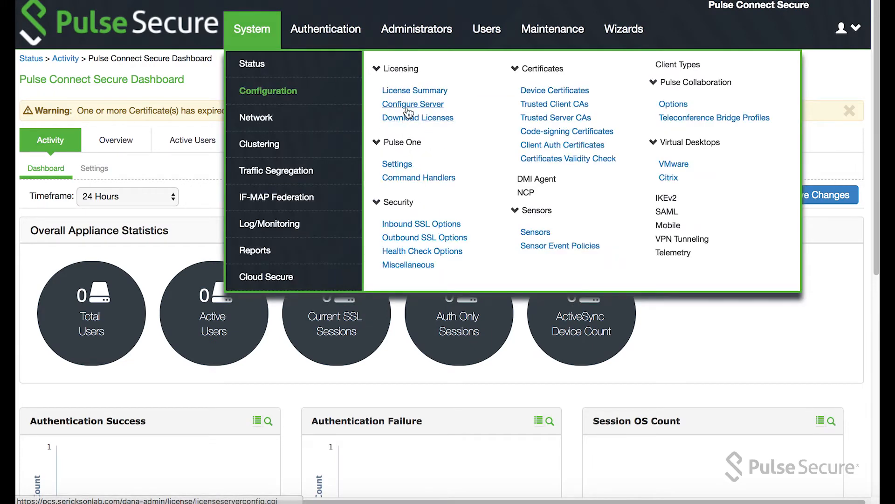
click(412, 104)
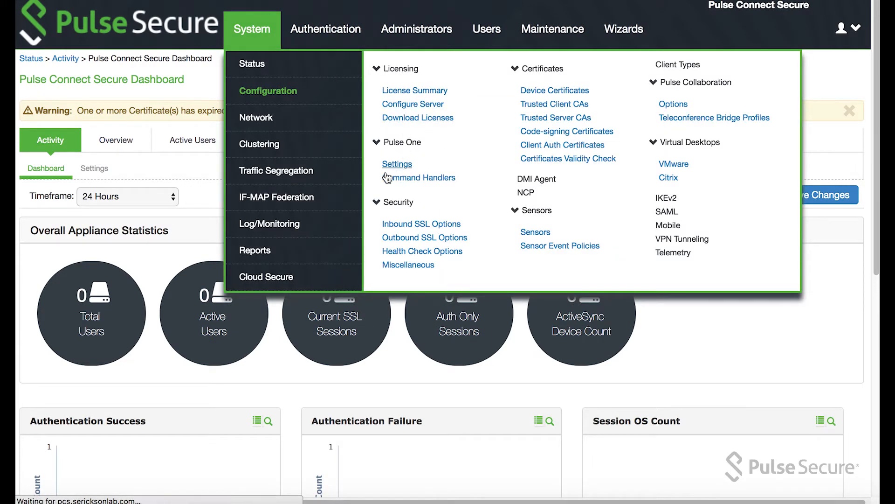
click(397, 163)
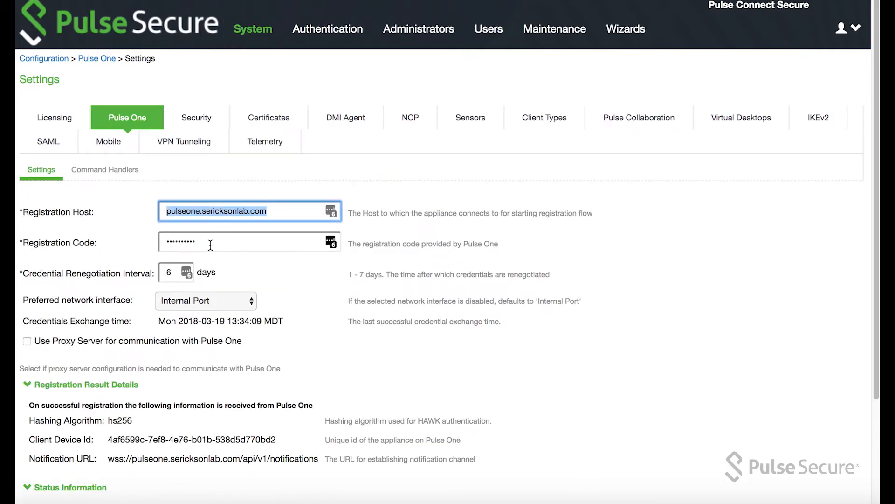
click(240, 241)
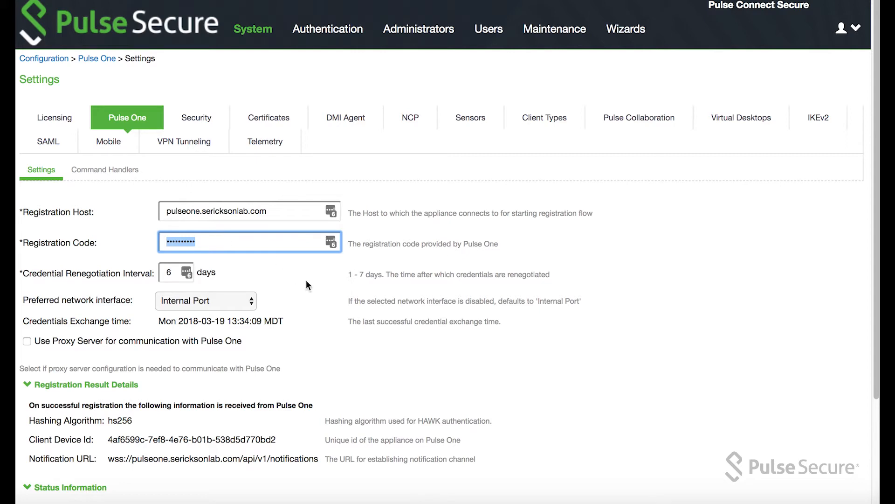
mouse_move(244, 59)
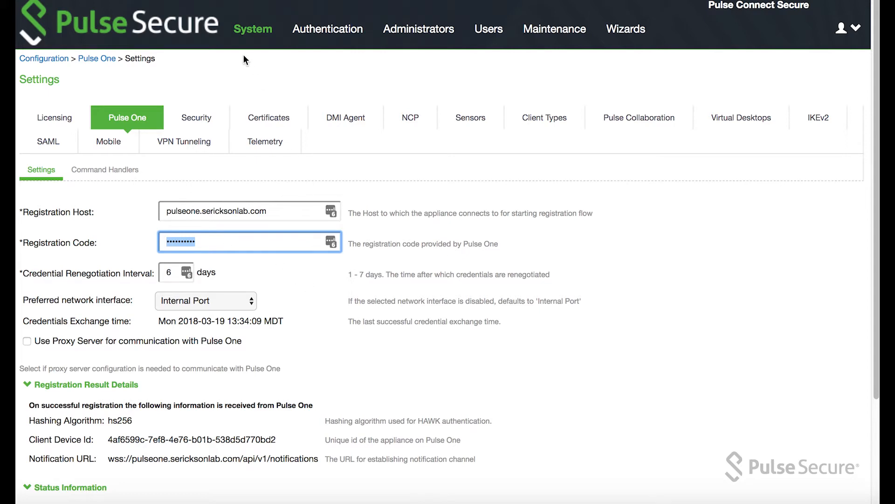
scroll(down, 3)
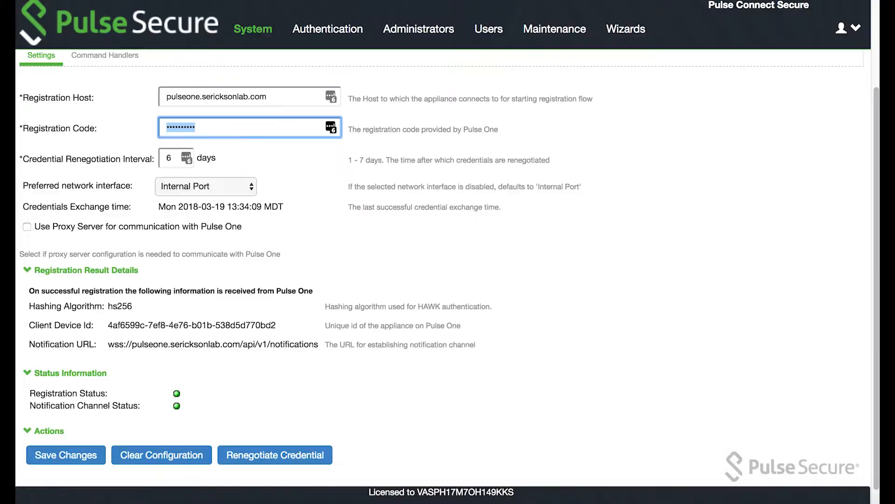
click(252, 29)
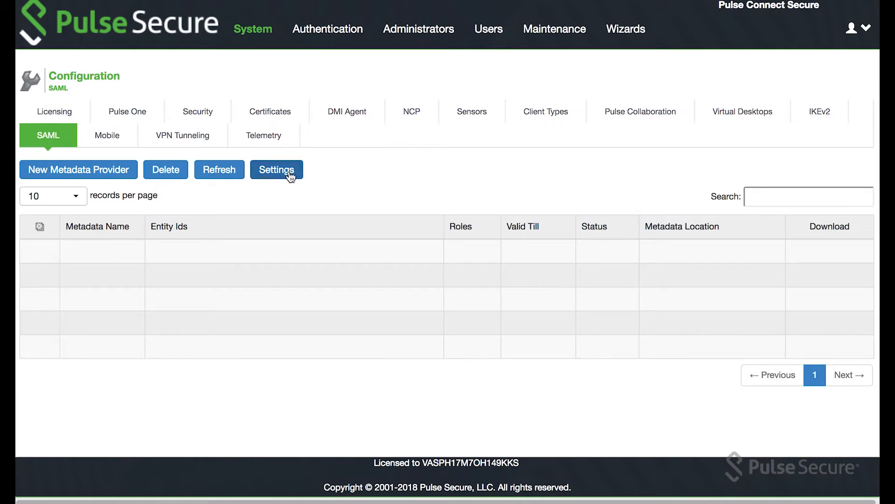
Check SAML host FQDN pcs.sericksonlab.com and the metadata entity ID, then reach Identity Provider settings.
click(277, 169)
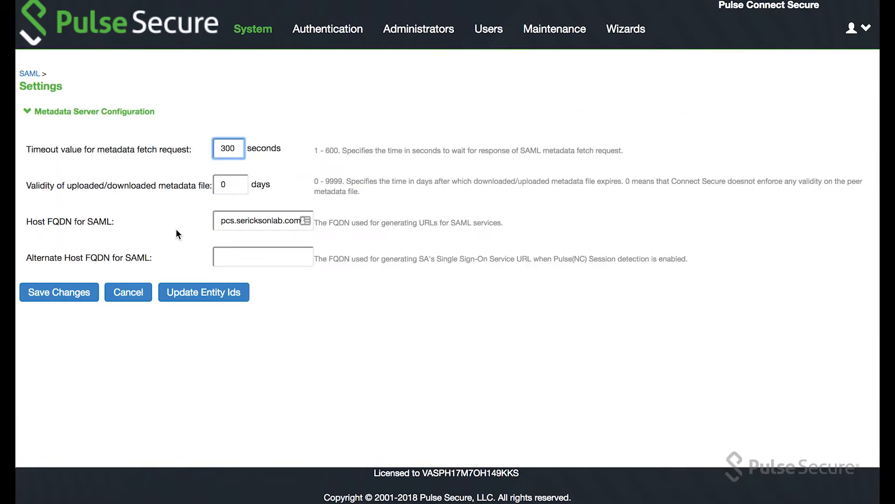
triple_click(262, 221)
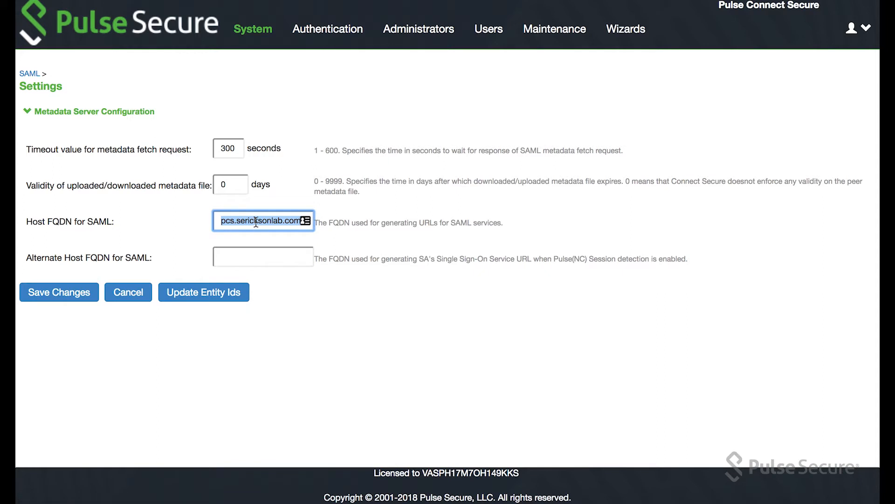
click(252, 29)
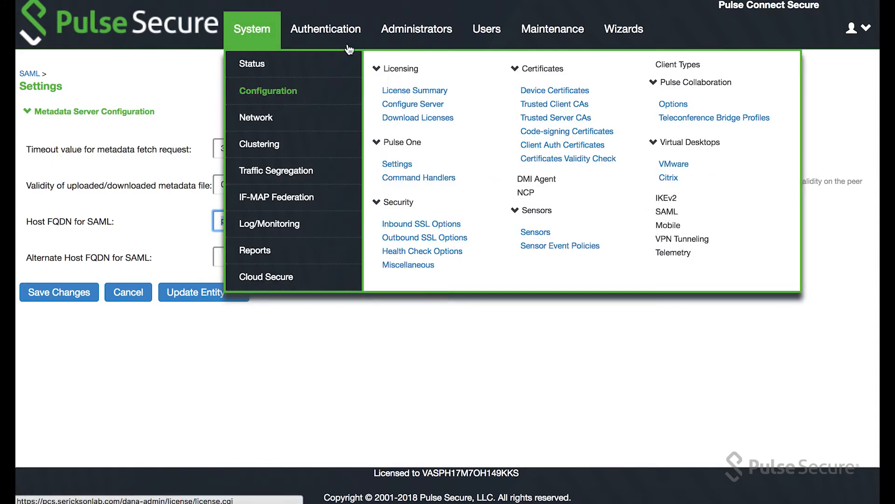
click(327, 28)
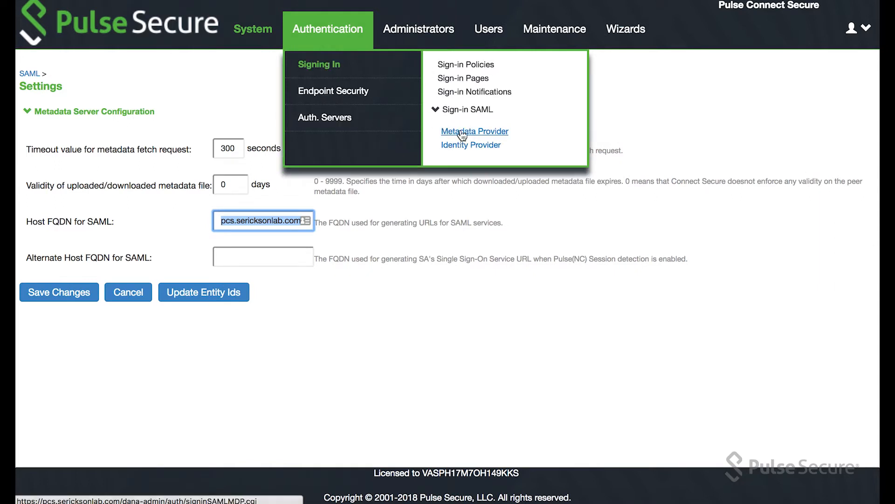
click(475, 131)
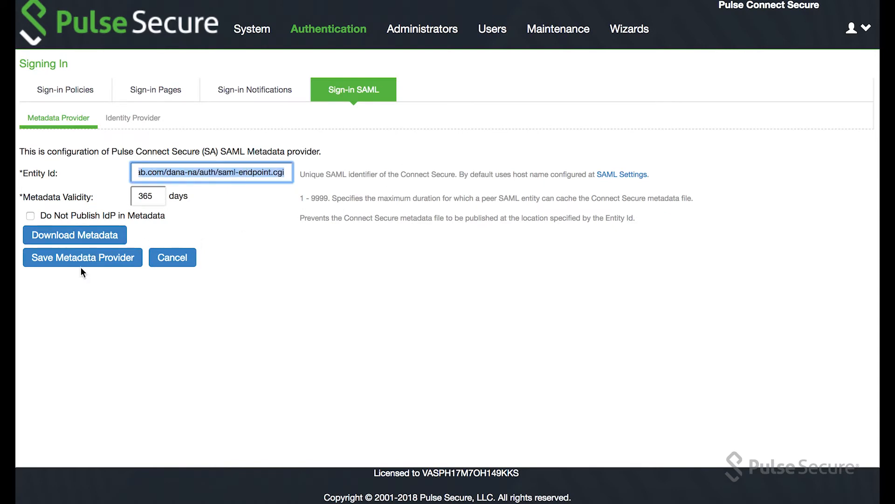
click(132, 117)
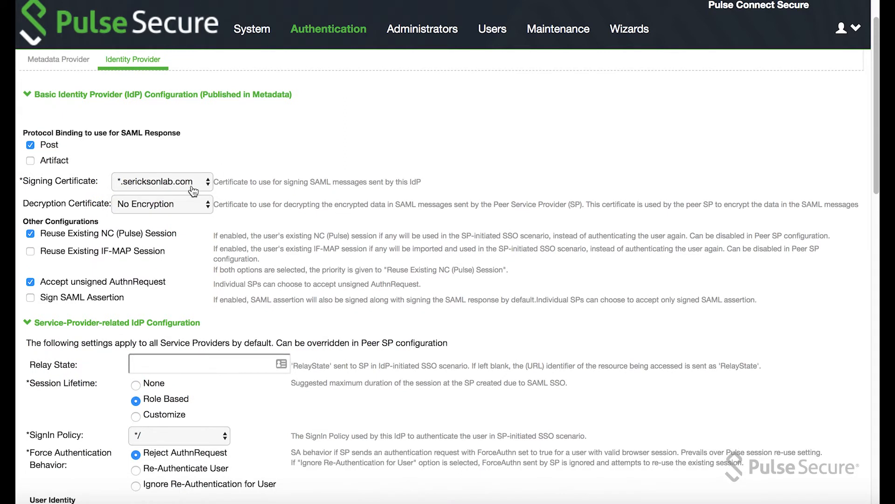
Select serickson-LDAP as the Identity Provider directory server.
scroll(down, 3)
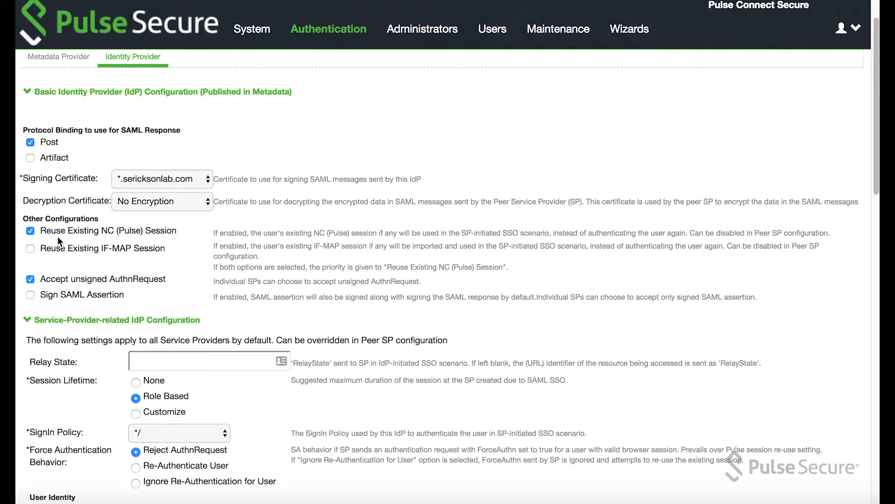
mouse_move(153, 288)
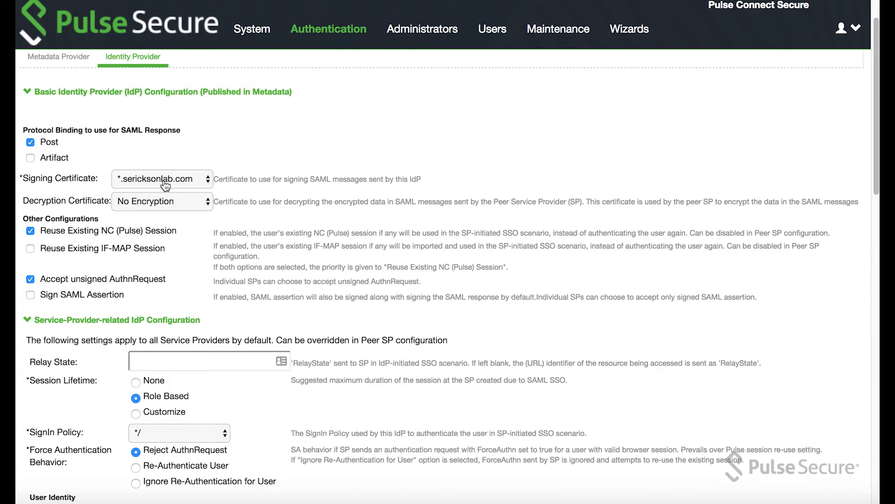
mouse_move(234, 244)
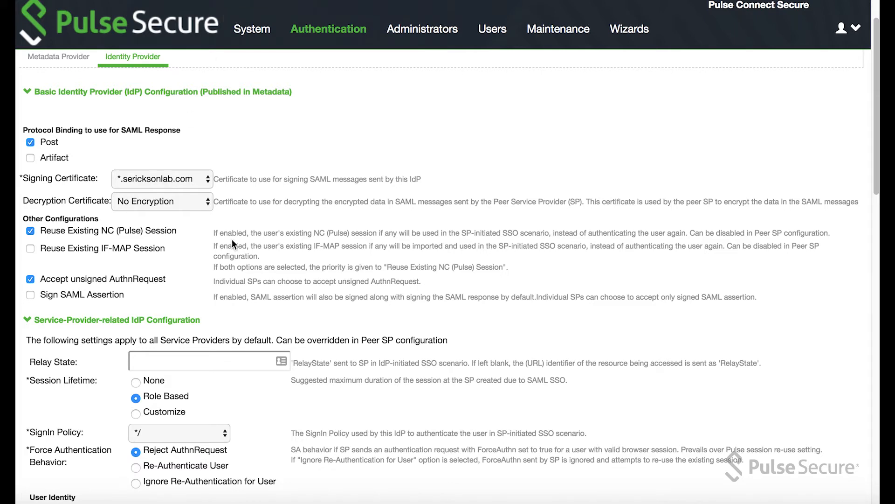
scroll(down, 3)
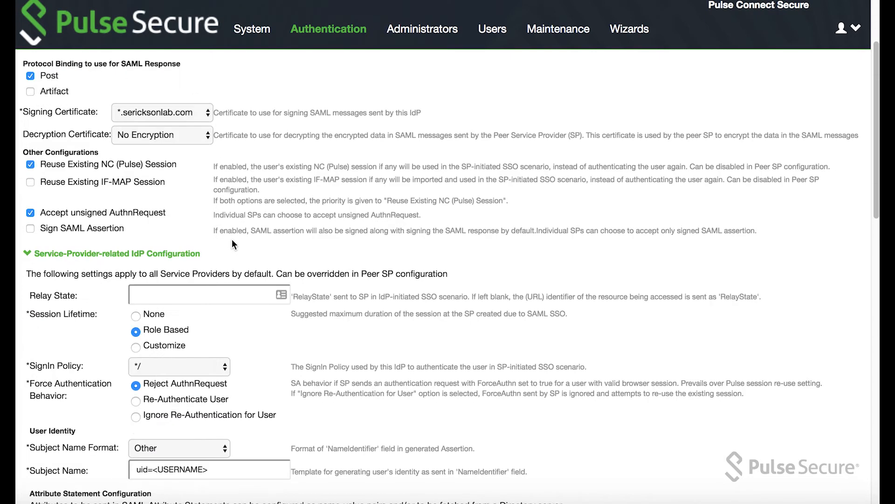
click(179, 255)
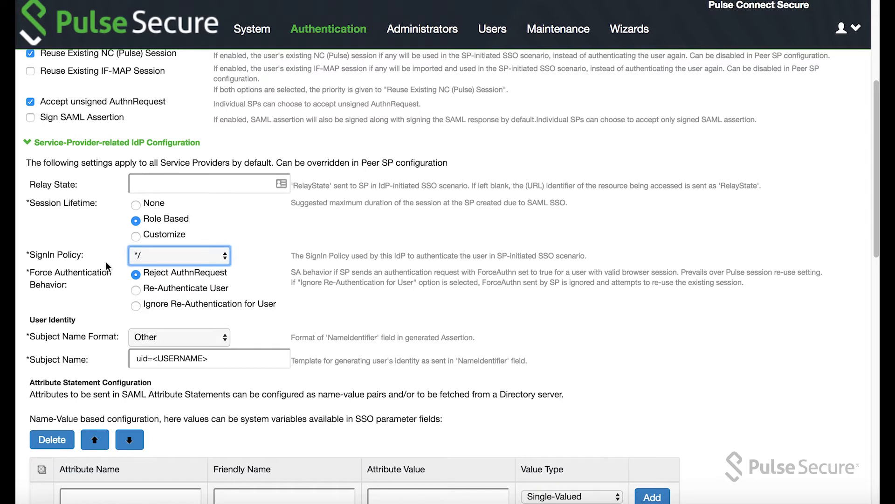
scroll(down, 3)
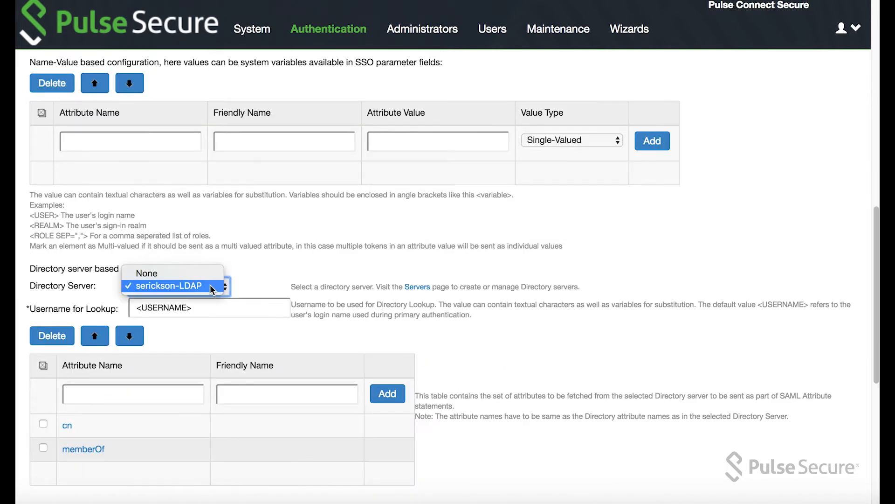
click(170, 285)
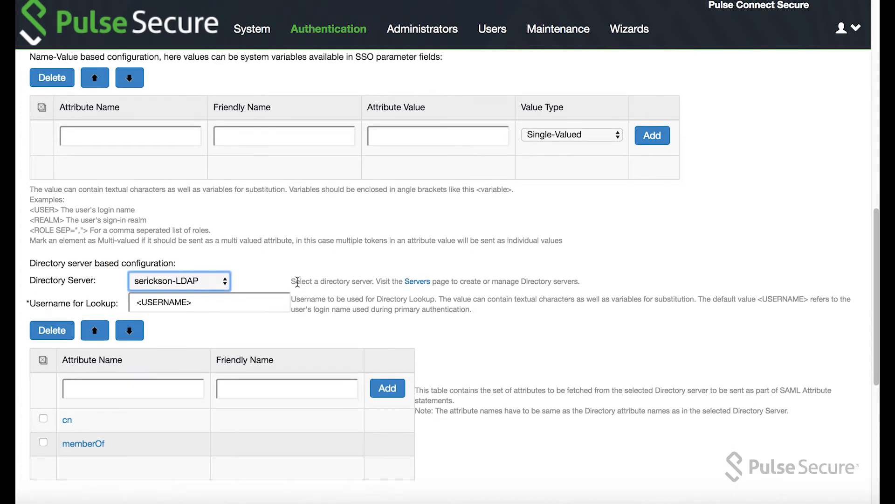
mouse_move(60, 275)
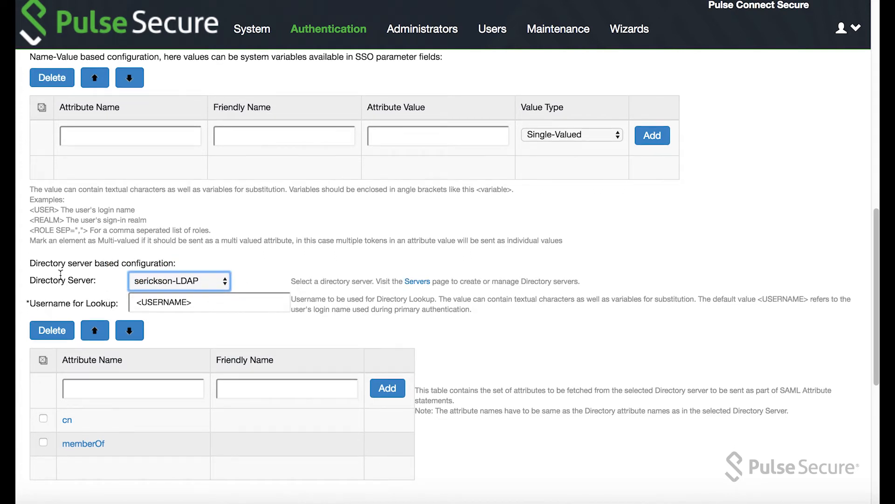
Review the cn and memberOf directory attributes and return to Pulse One's appliance list.
scroll(down, 3)
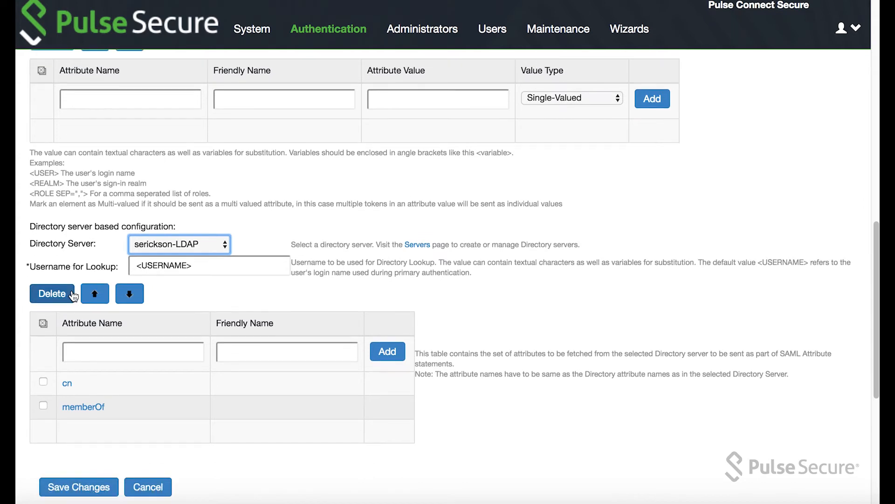
scroll(down, 3)
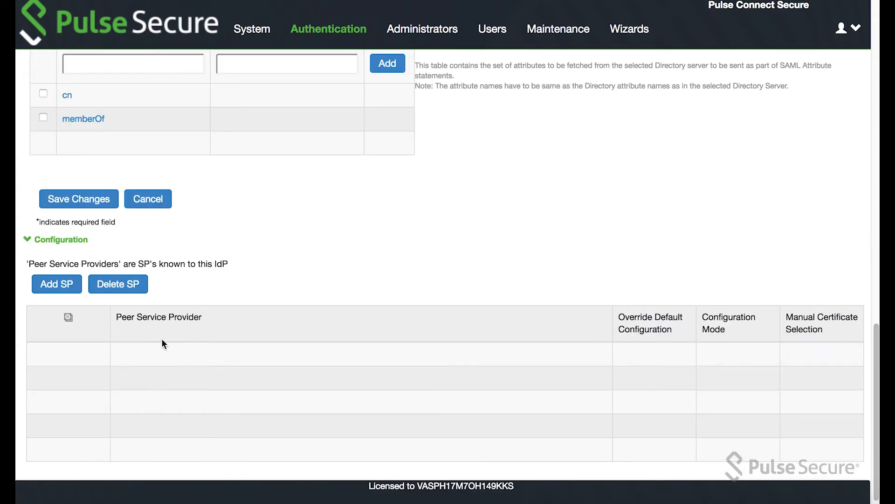
mouse_move(367, 364)
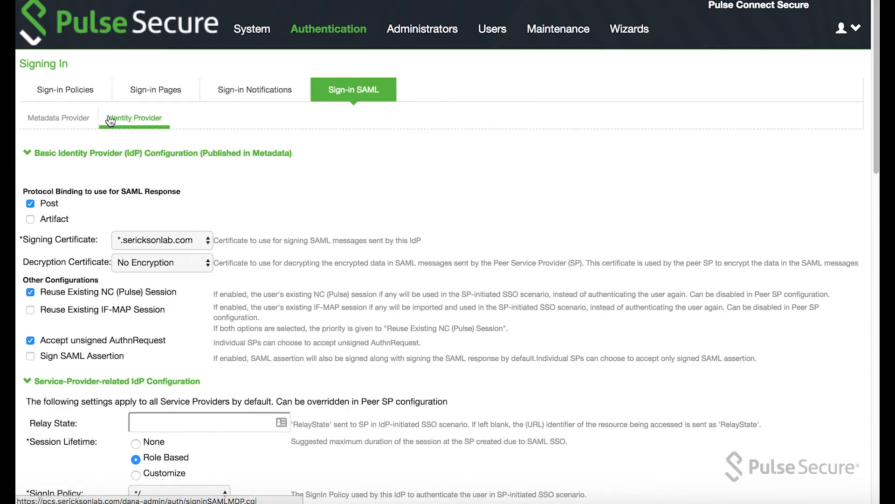
click(59, 118)
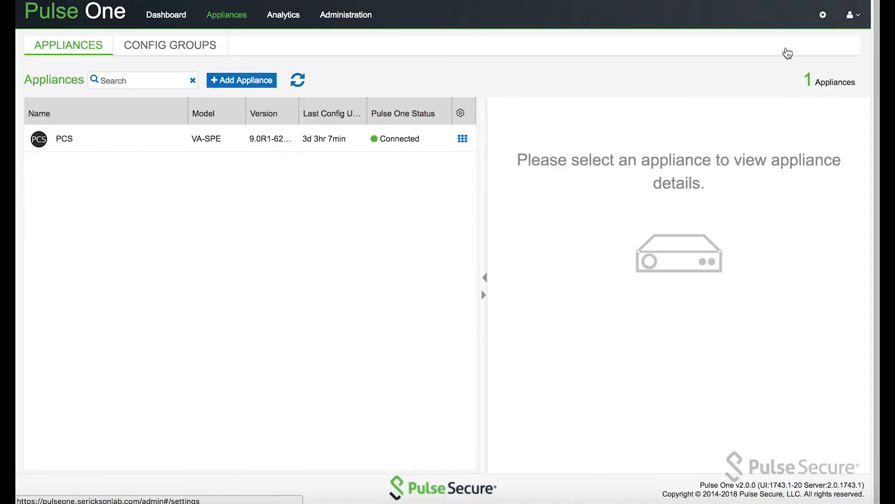
Set the Pulse One property Auto Configure SAML settings to Yes and save.
click(823, 15)
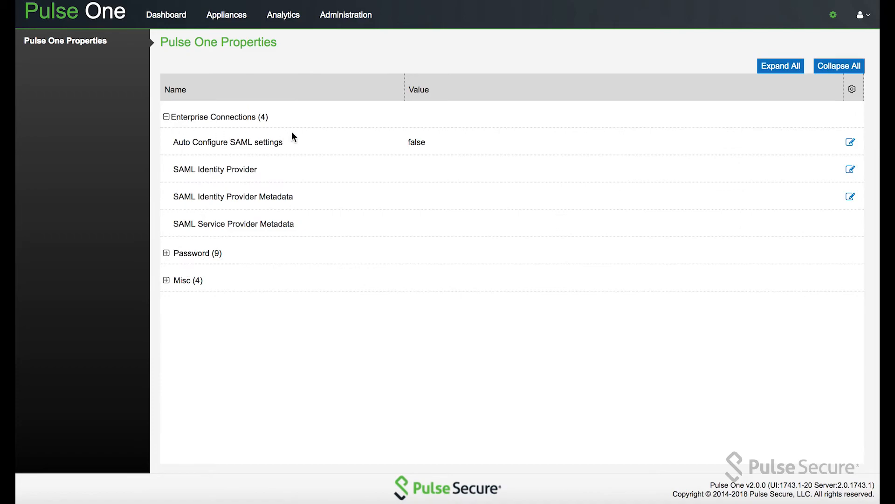
click(850, 142)
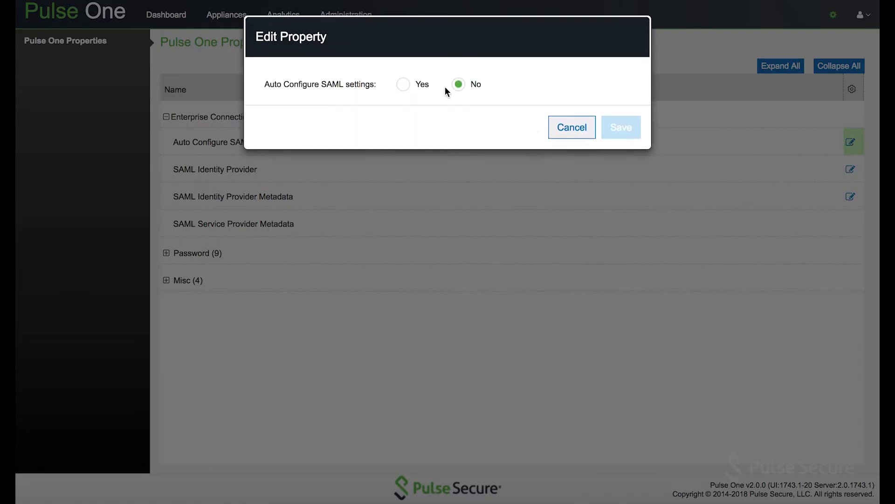
click(403, 84)
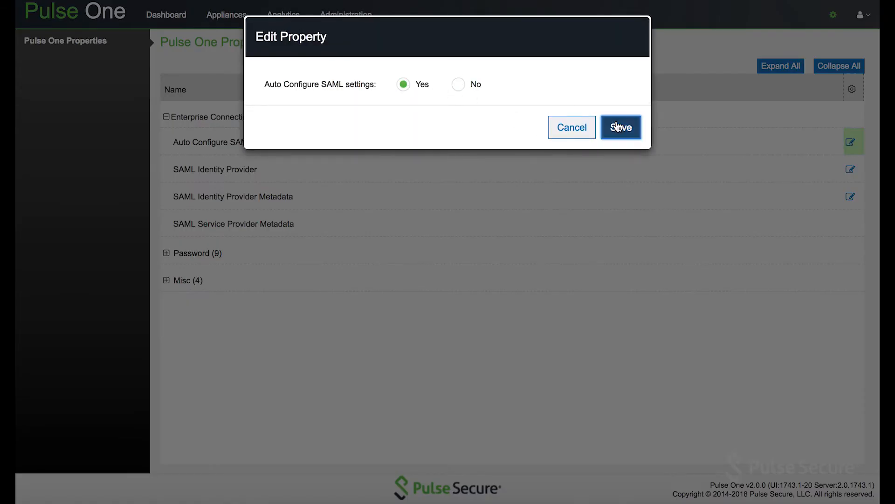
click(620, 127)
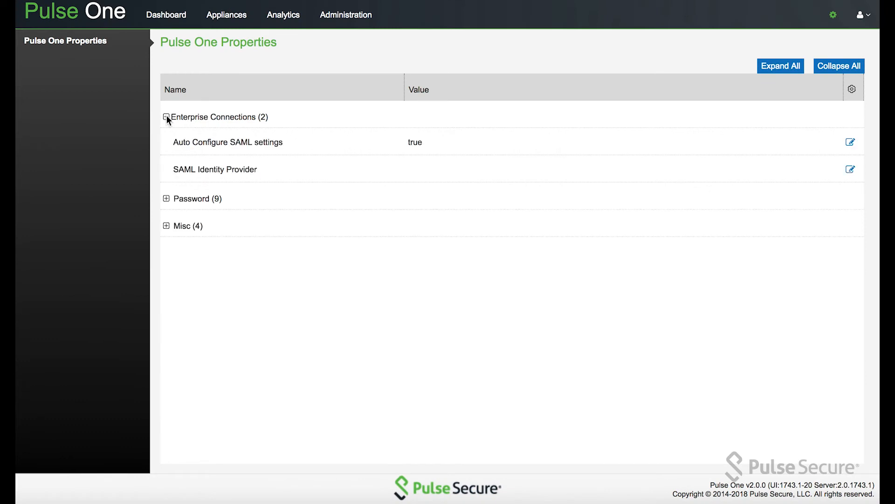
click(166, 116)
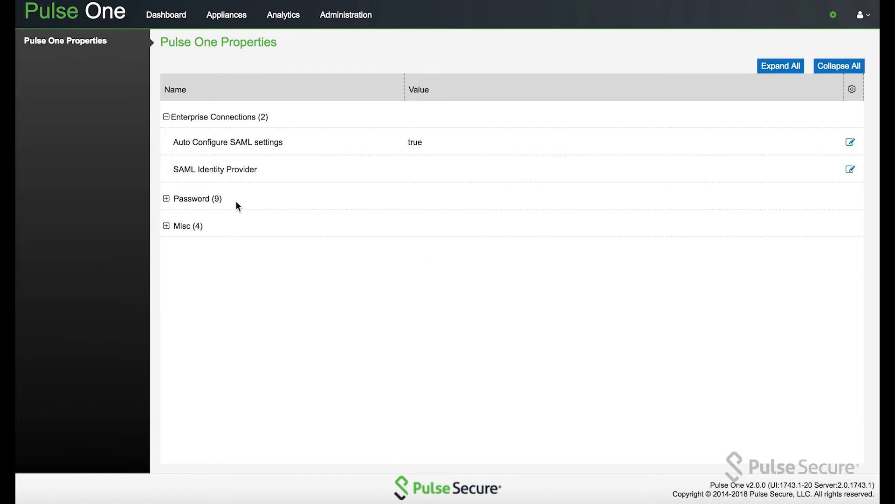
mouse_move(851, 171)
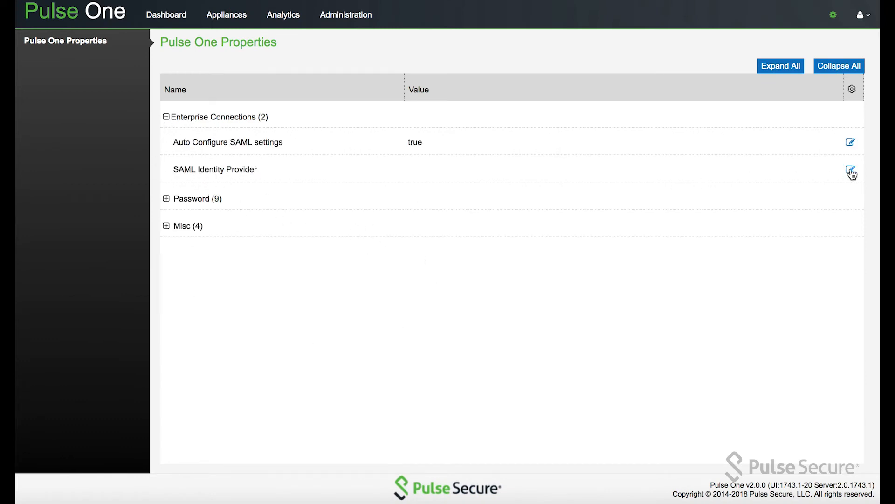
Set the SAML Identity Provider property to PCS and save.
click(851, 169)
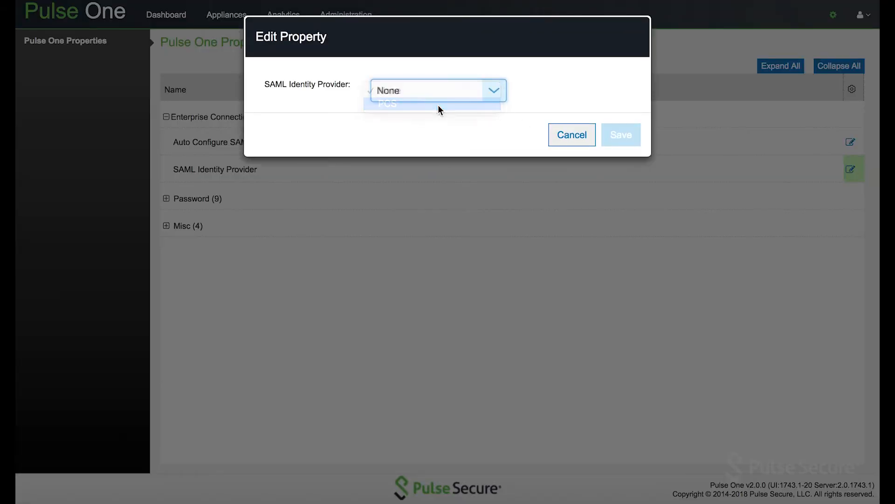
click(387, 104)
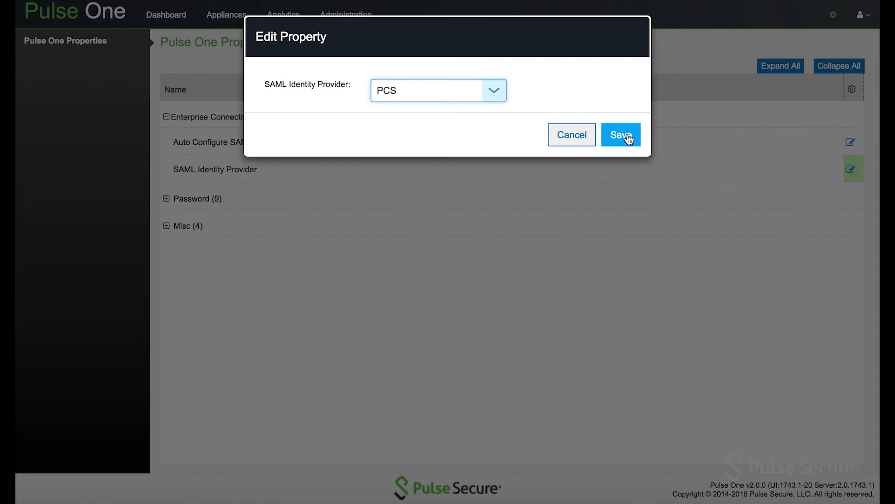
click(620, 135)
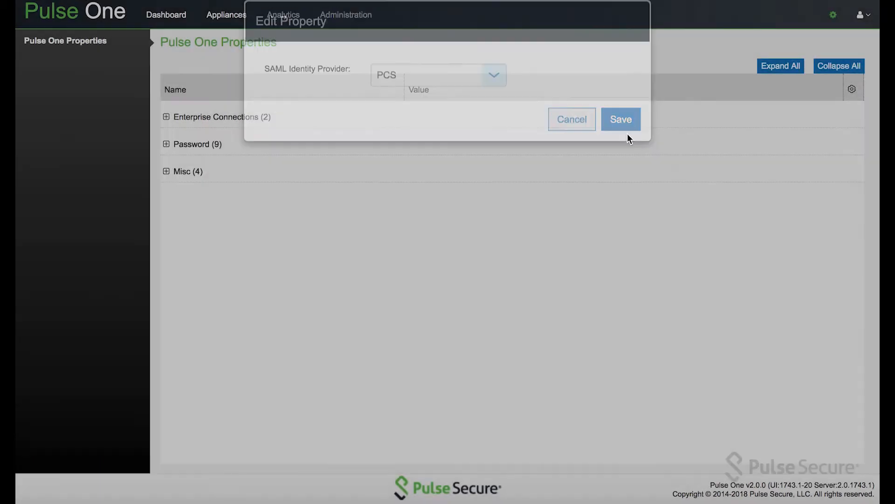
click(621, 119)
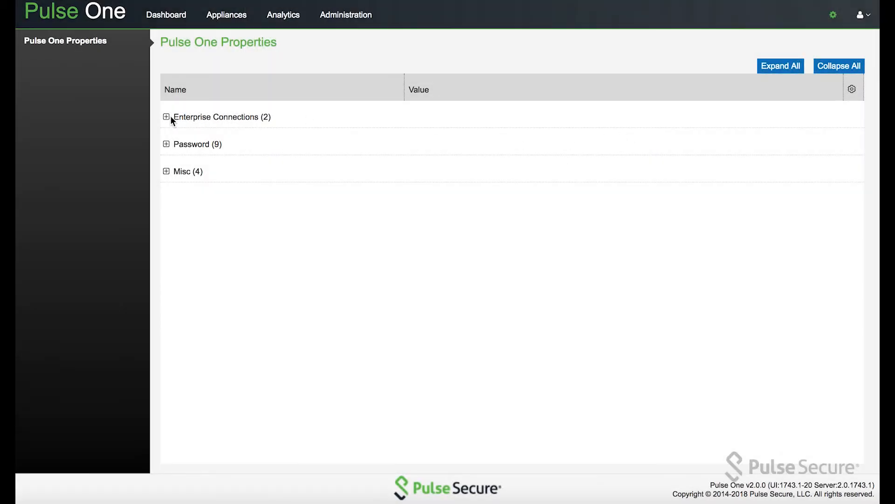
click(166, 117)
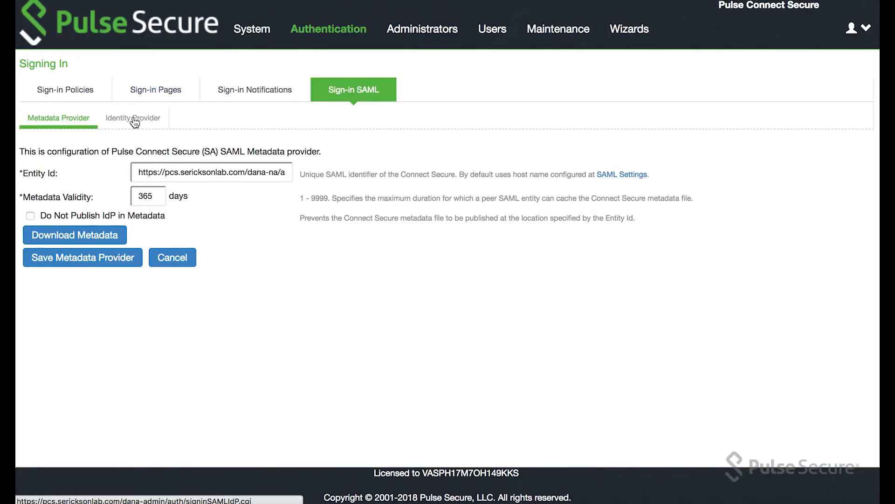
Inspect the AutoConfigured metadata provider, which accepts unsigned metadata.
click(328, 28)
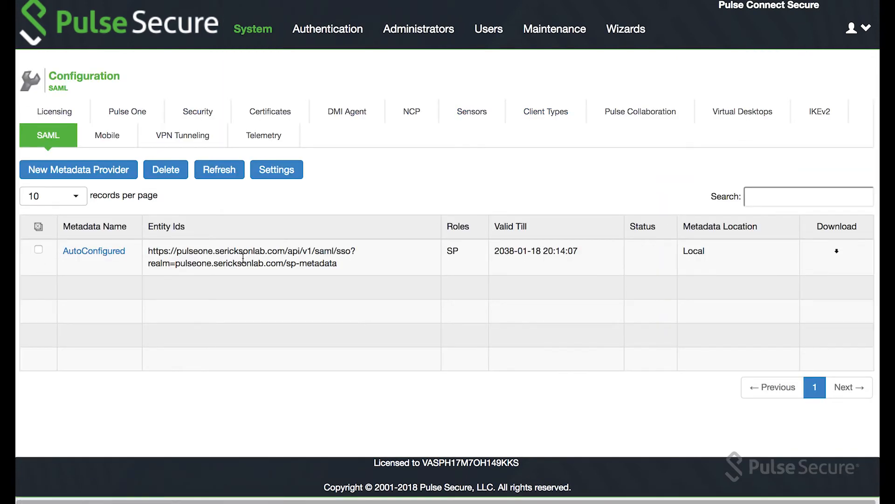
click(94, 251)
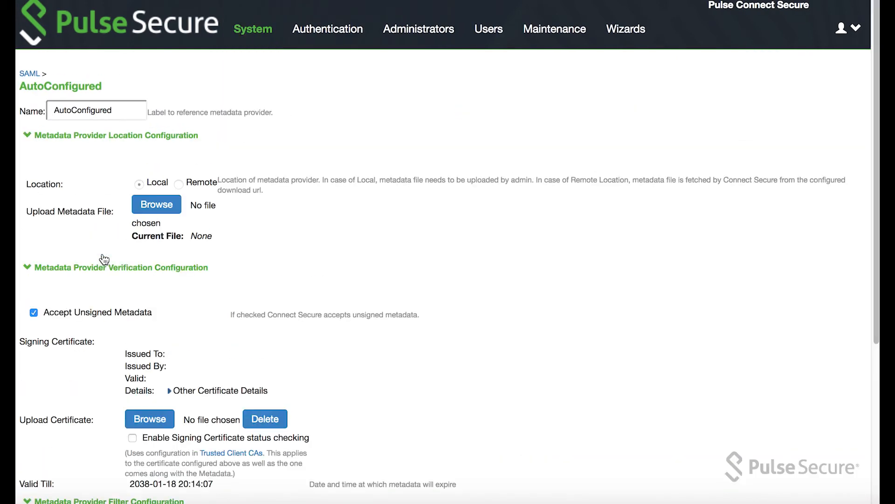
scroll(down, 3)
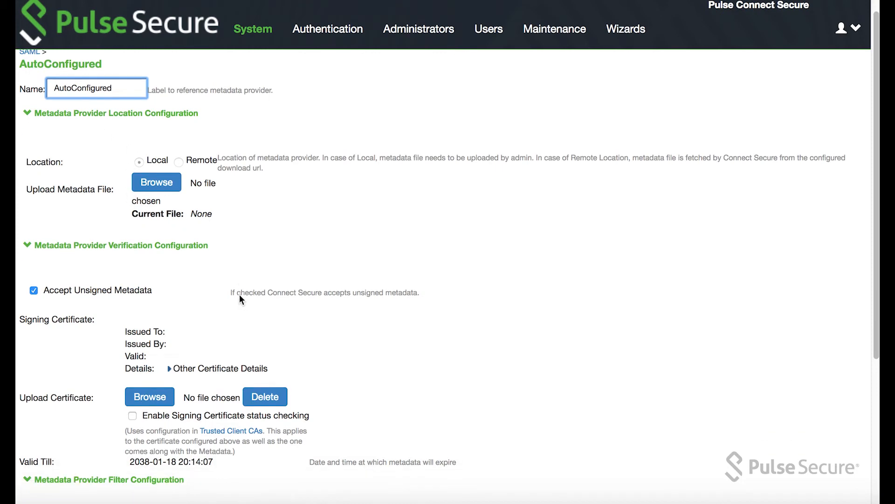
scroll(down, 3)
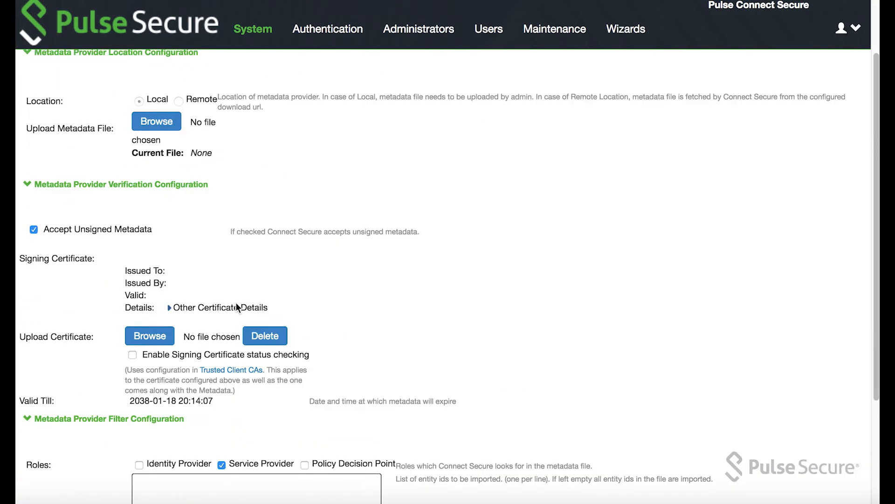
Review the Sign-in SAML Identity Provider attributes, then open Pulse One's admin User Management.
click(252, 28)
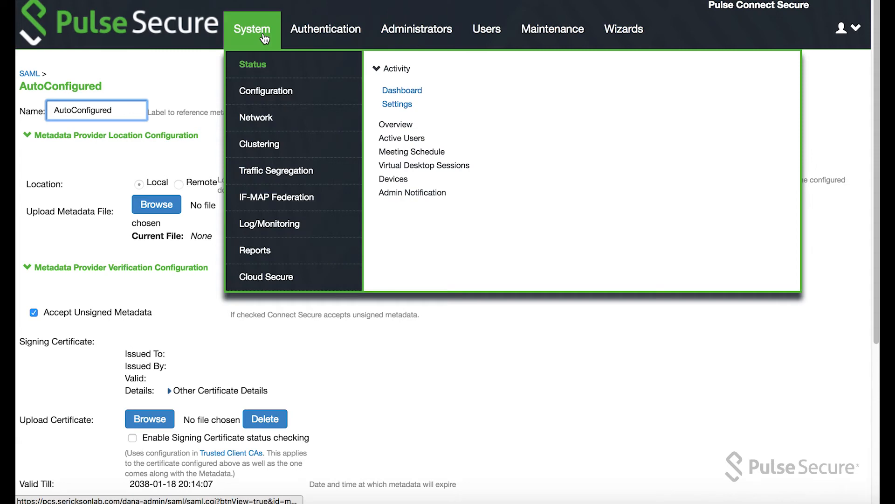
click(327, 28)
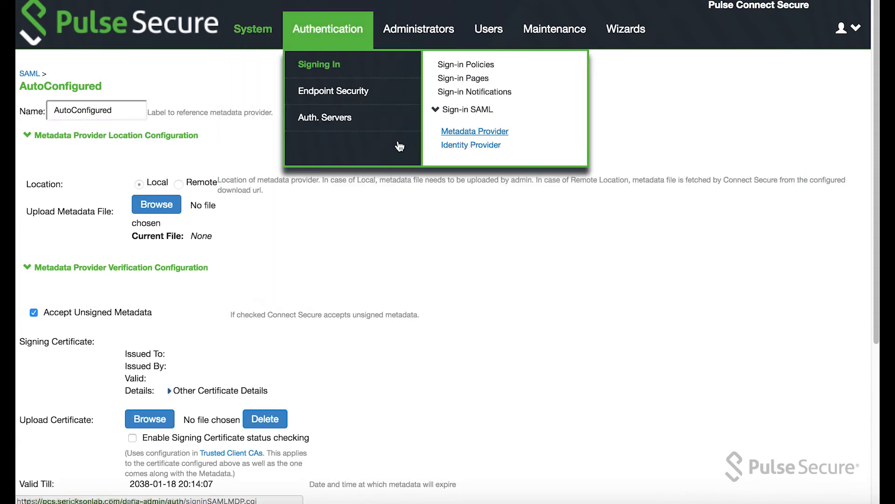
click(474, 131)
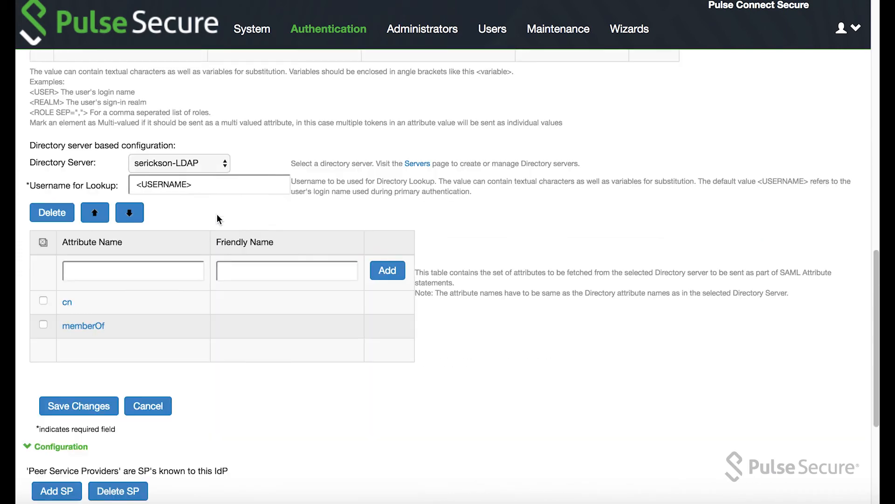
scroll(down, 3)
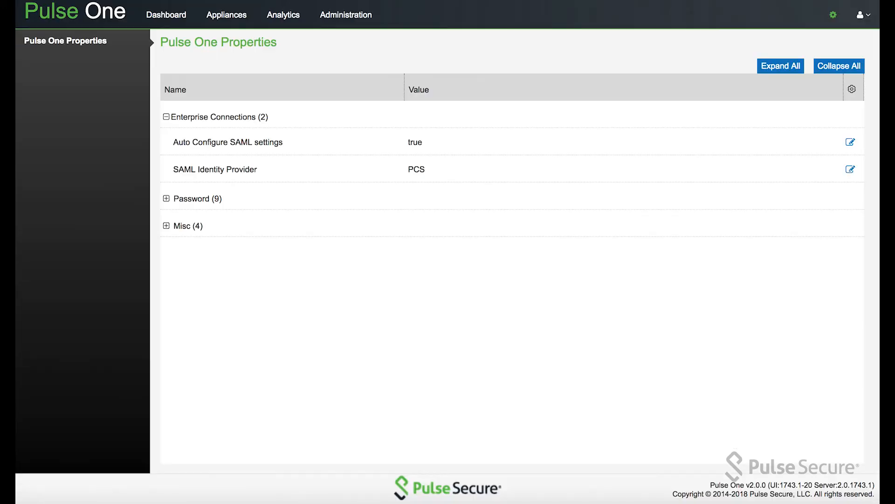
click(346, 14)
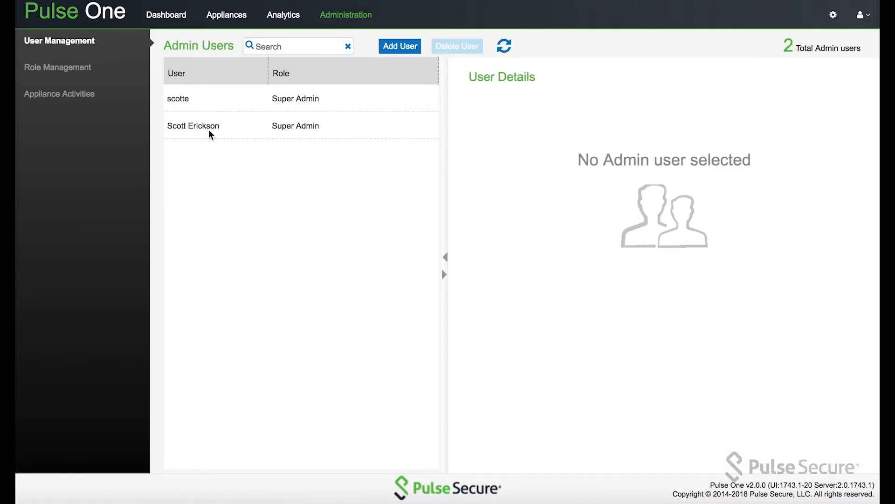
click(193, 125)
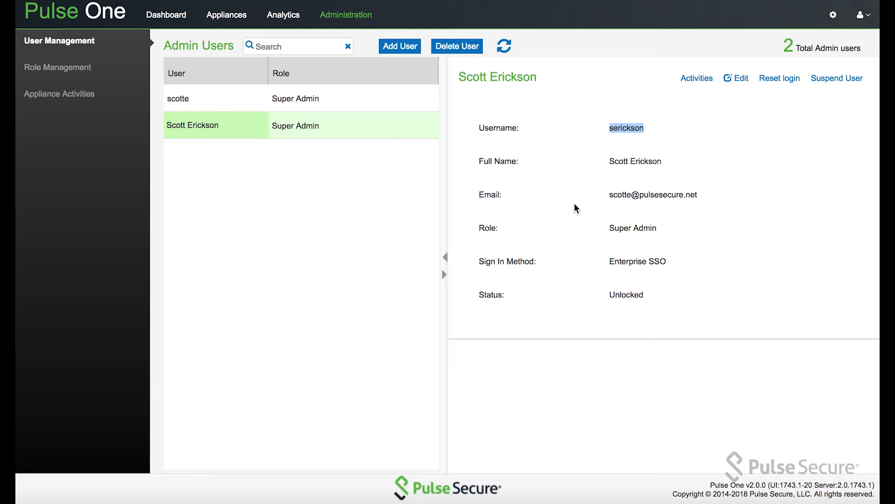
mouse_move(620, 144)
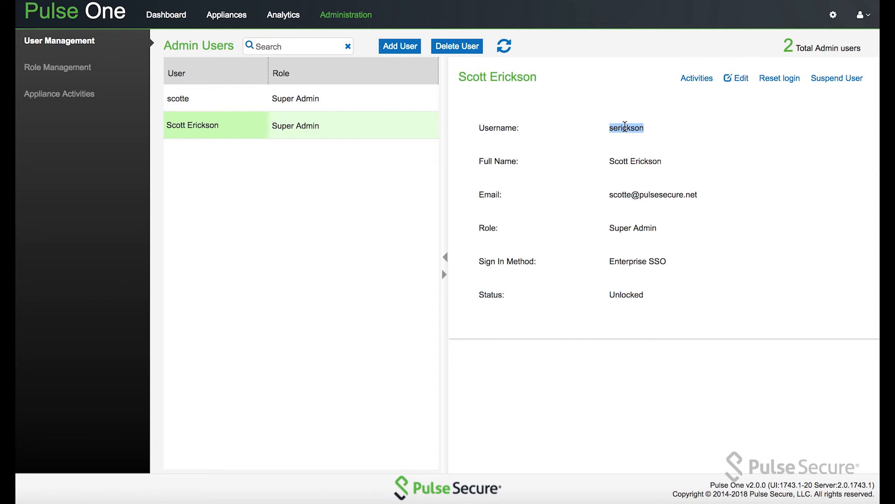
mouse_move(551, 127)
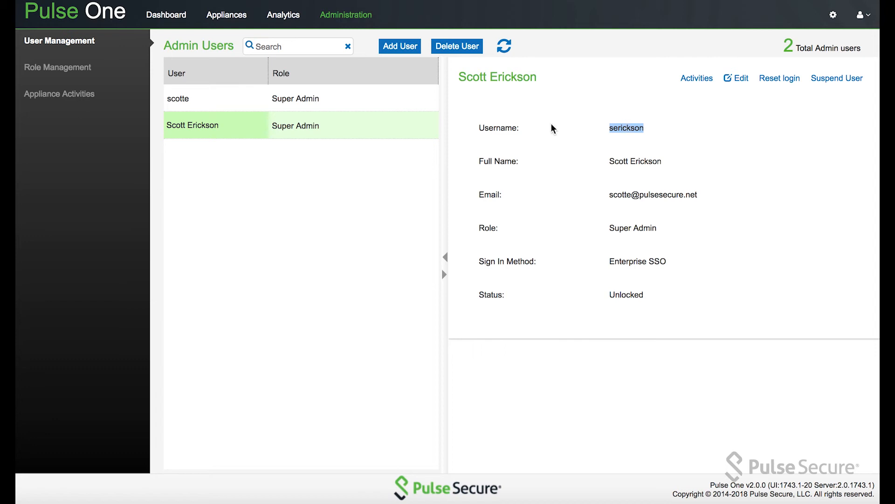
mouse_move(226, 407)
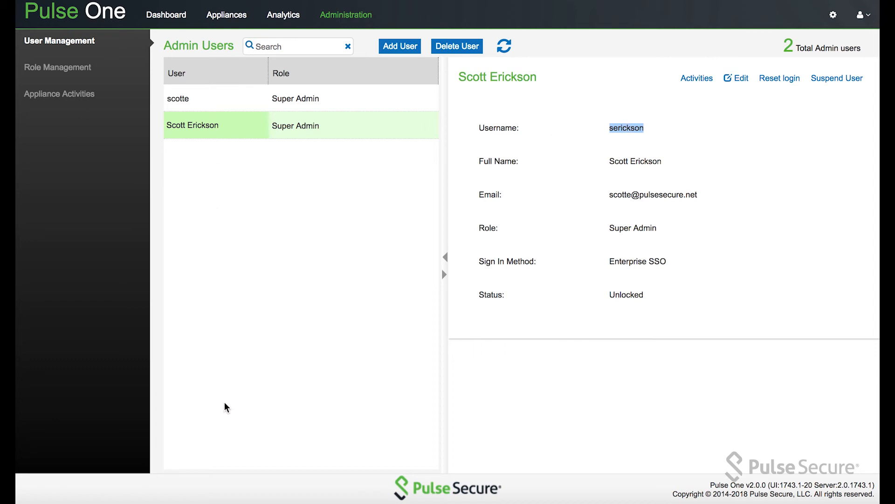
mouse_move(616, 137)
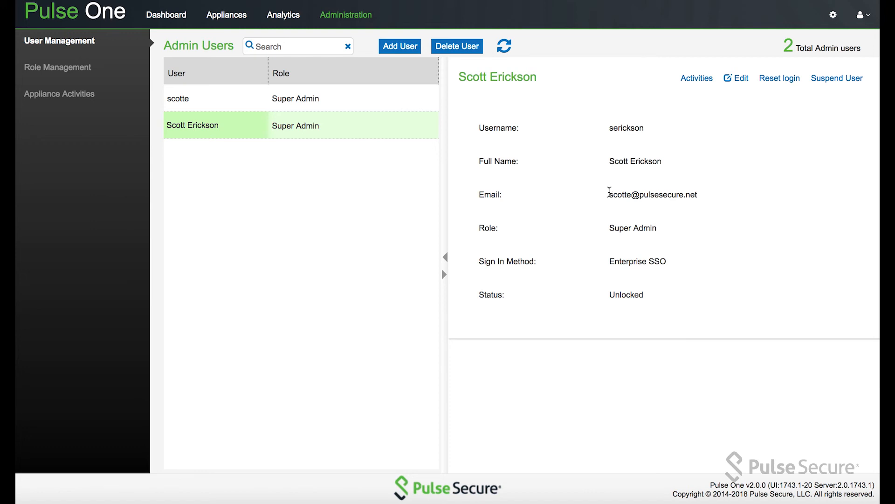
mouse_move(613, 224)
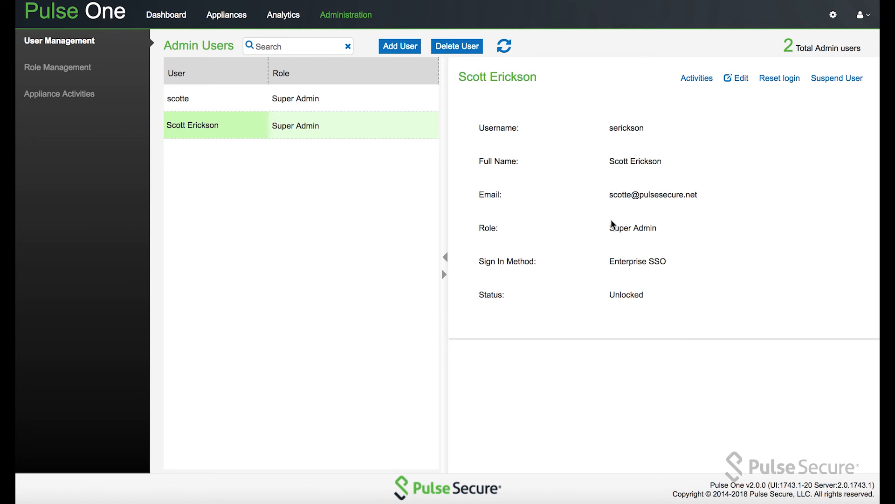
mouse_move(546, 267)
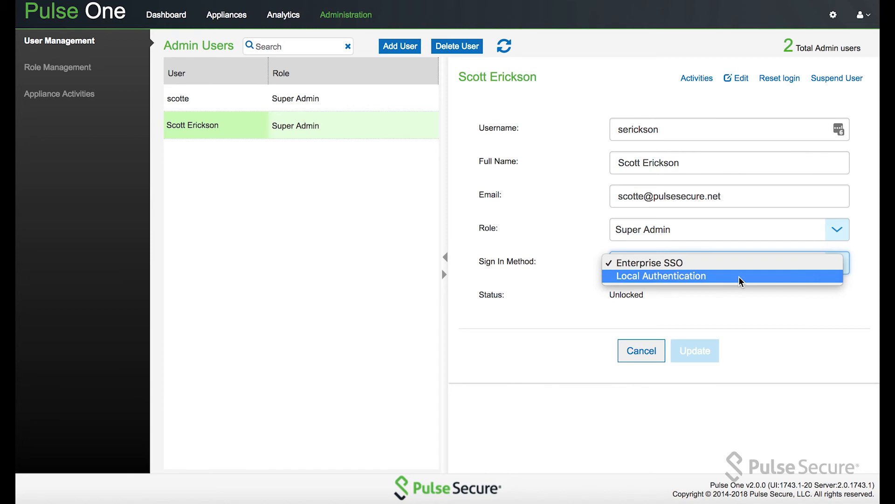
mouse_move(735, 264)
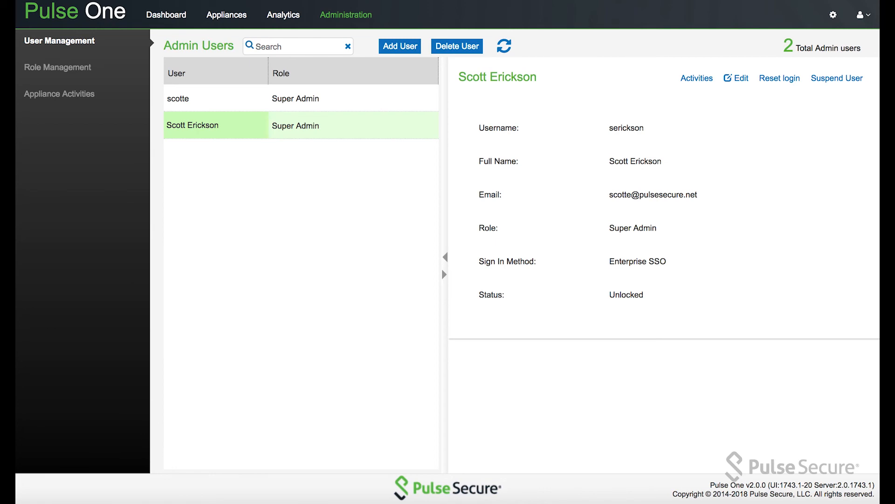
Log out of Pulse One, sign in via Enterprise SSO, and check the signed-in account.
click(863, 14)
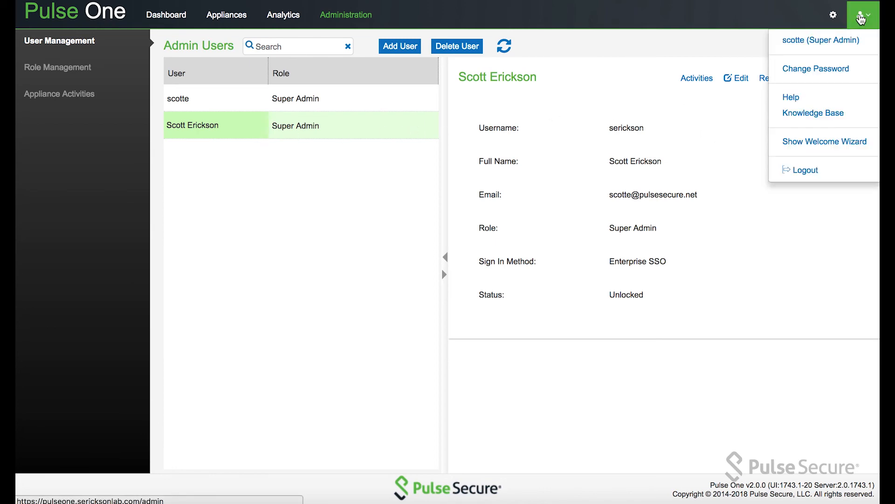
click(806, 170)
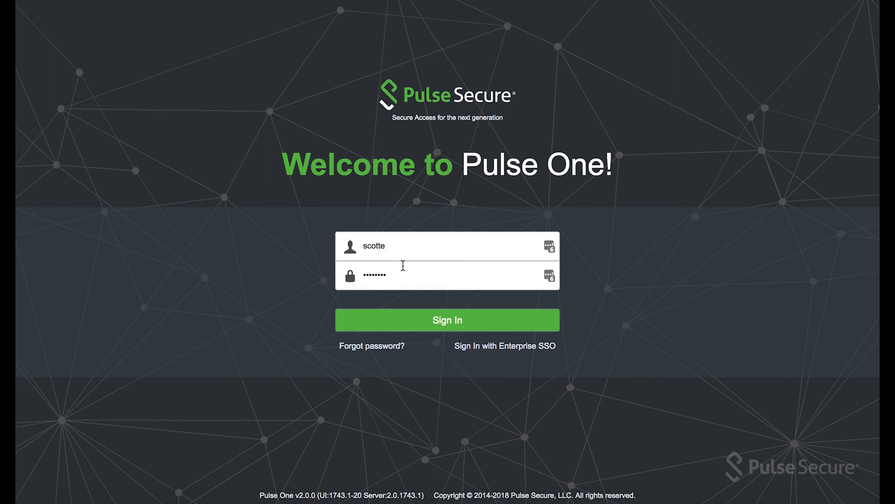
mouse_move(505, 345)
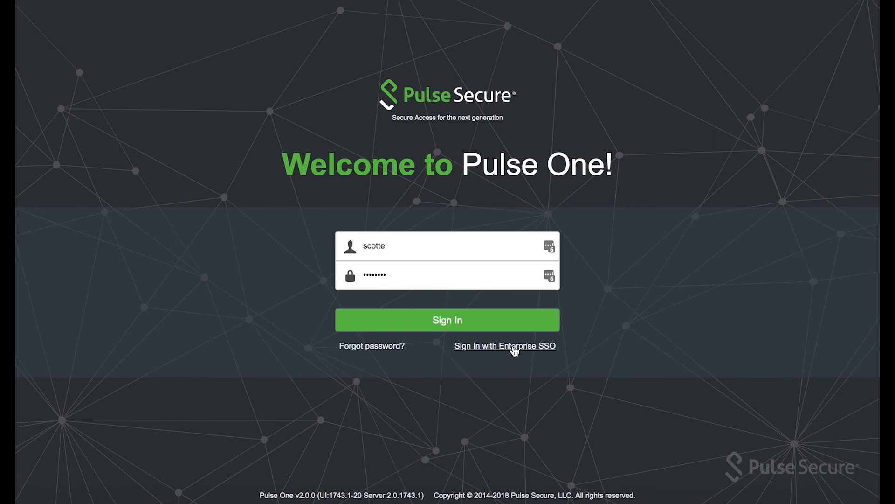
click(447, 320)
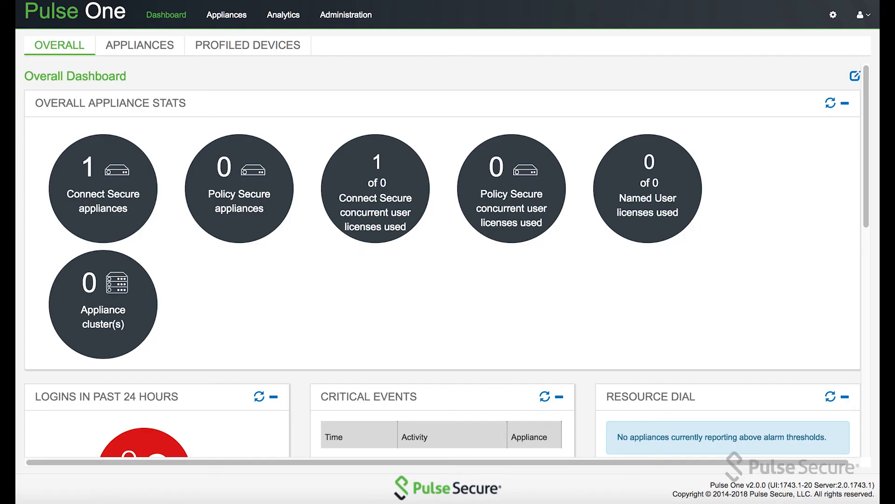
click(862, 14)
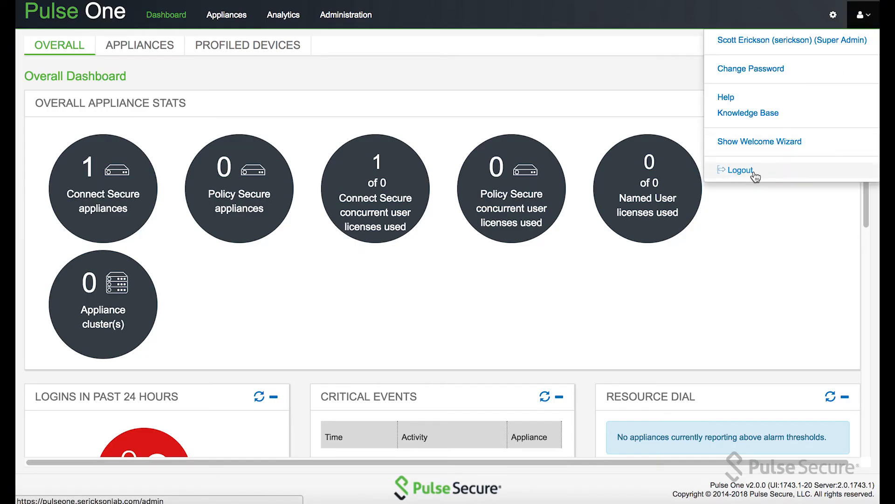
click(740, 170)
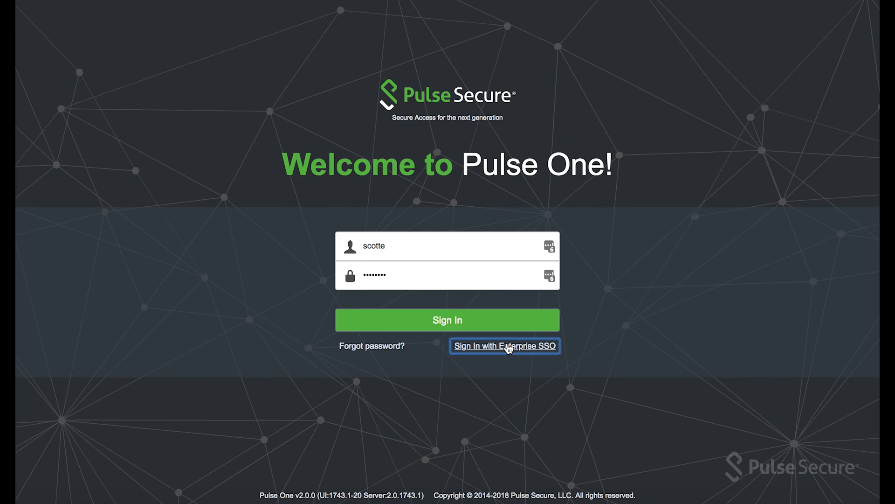
click(504, 346)
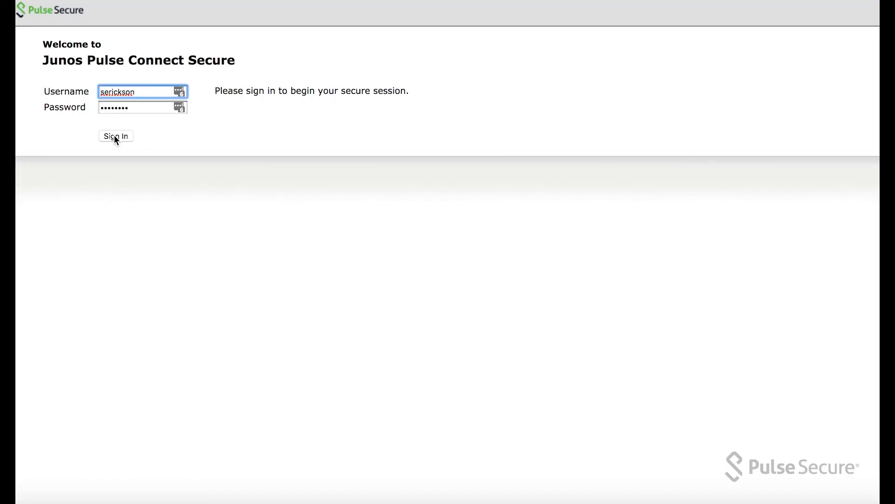
click(116, 136)
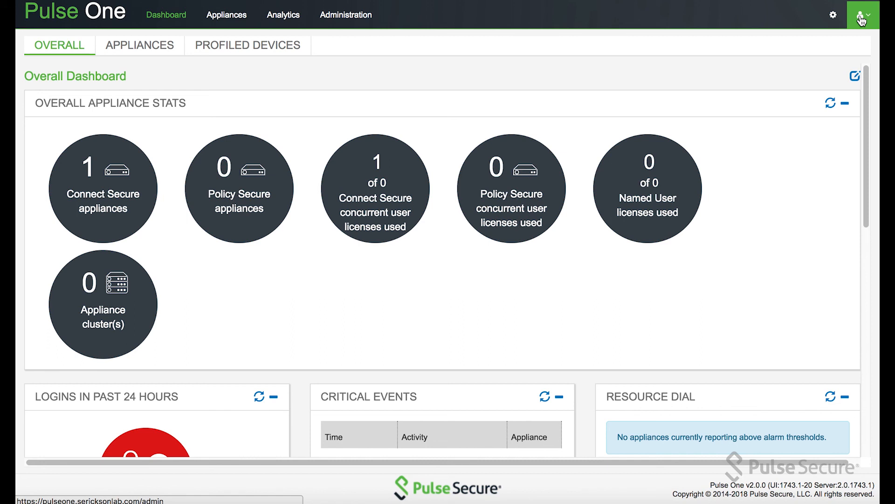
click(863, 15)
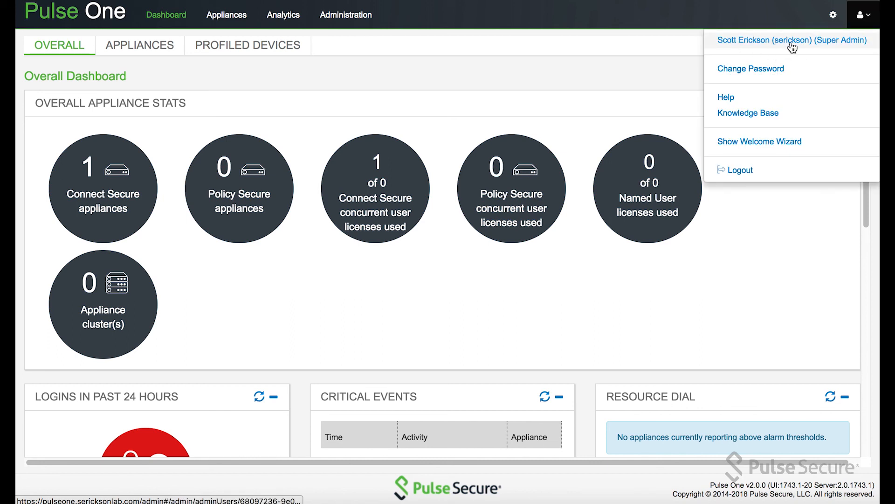
mouse_move(440, 117)
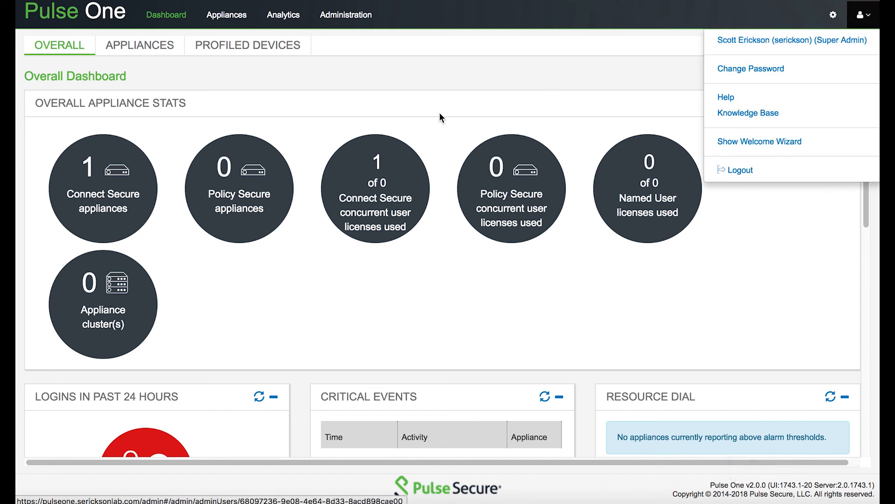